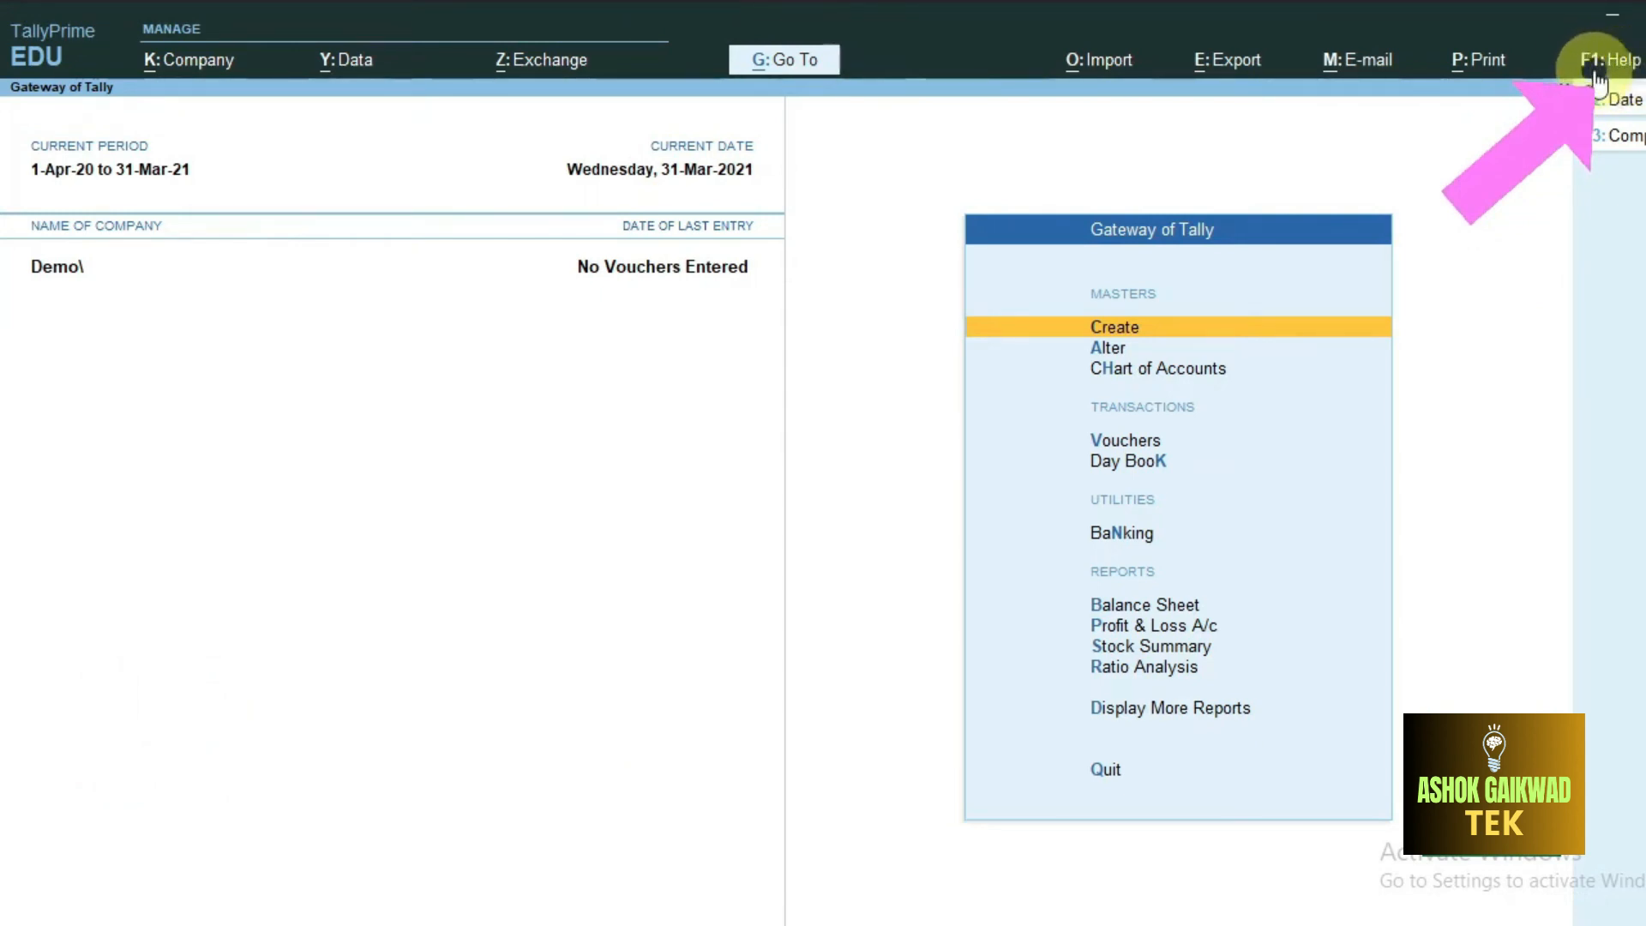
Show the Settings categories from the F1 Help menu.
{"action": "left_click", "coordinate": [1613, 60]}
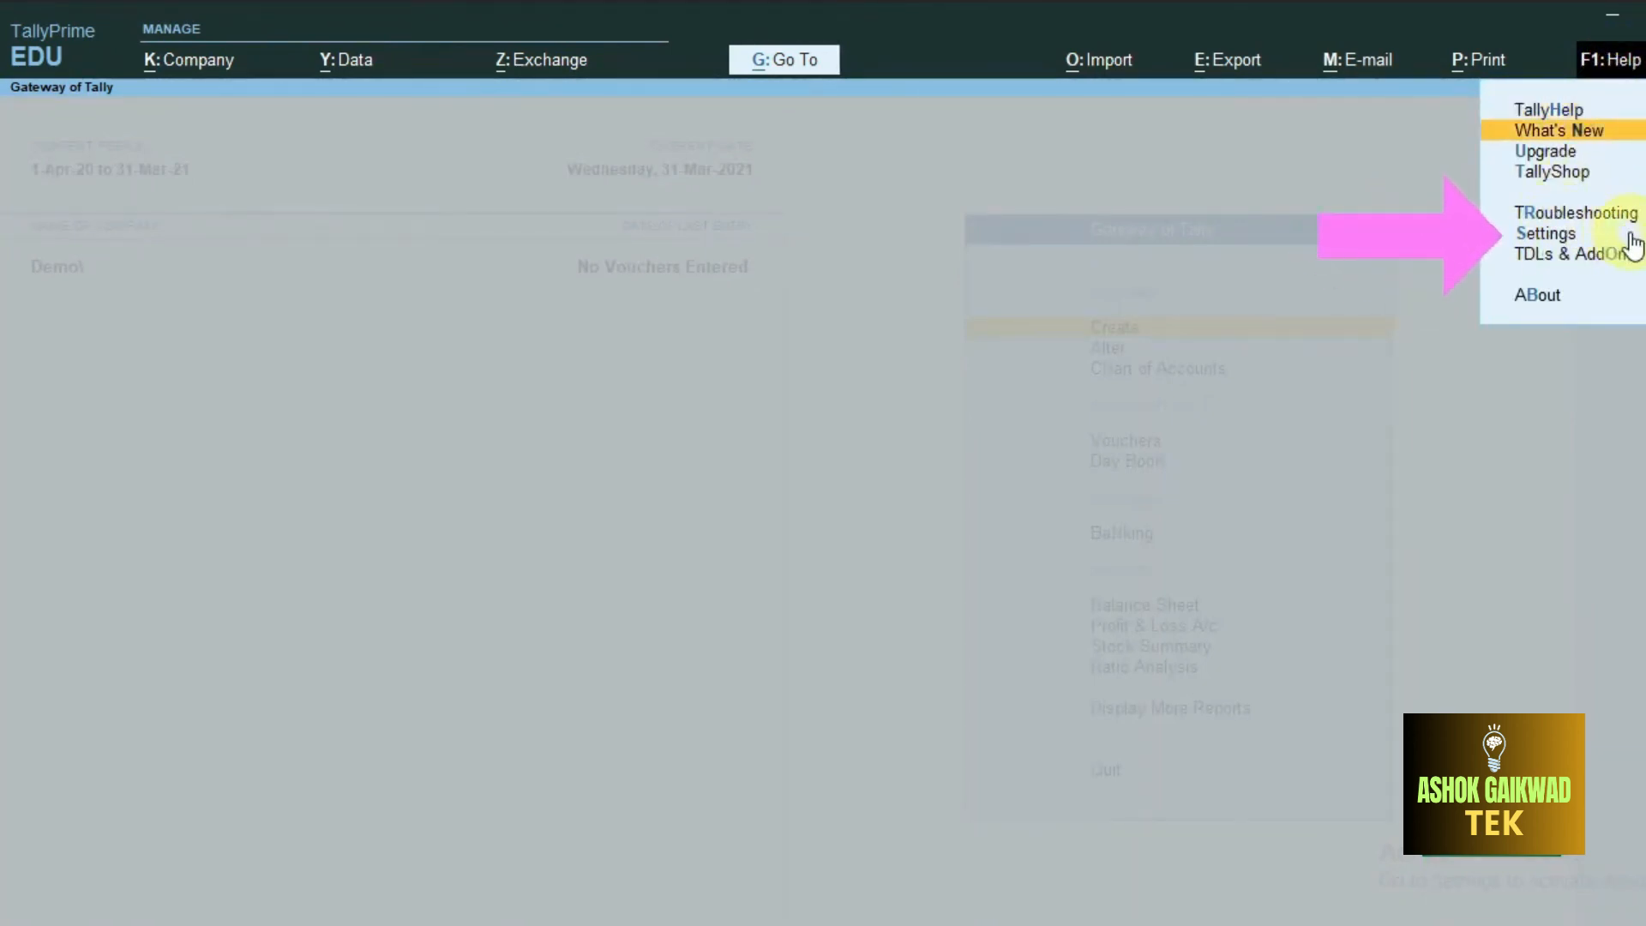
{"action": "mouse_move", "coordinate": [1547, 233]}
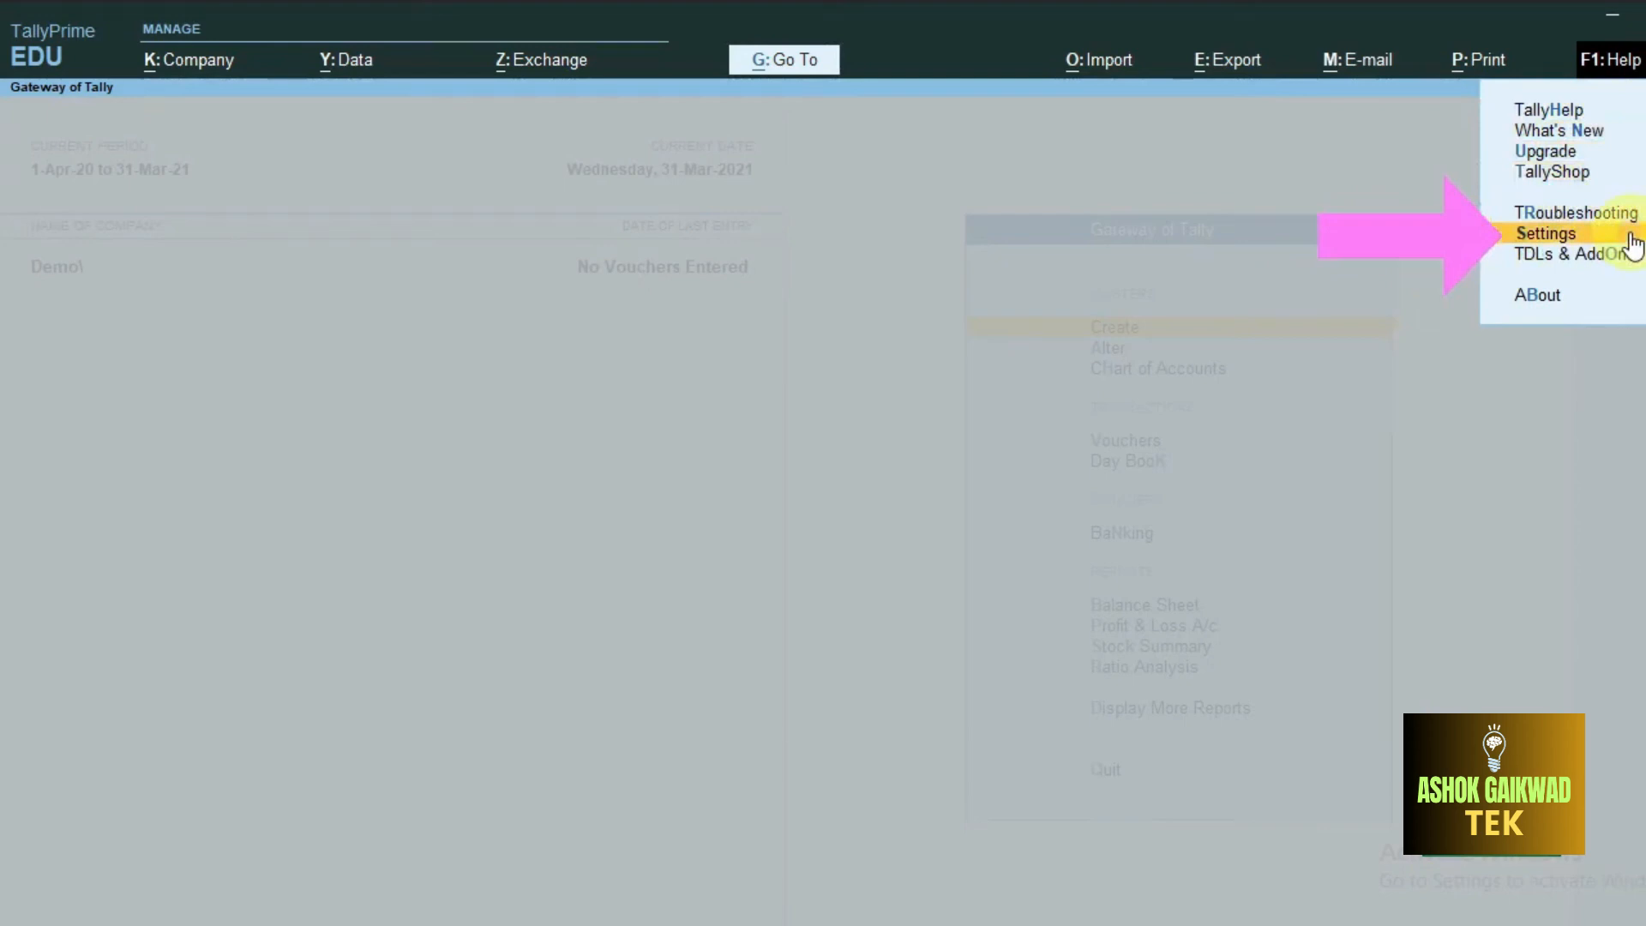
{"action": "left_click", "coordinate": [1548, 233]}
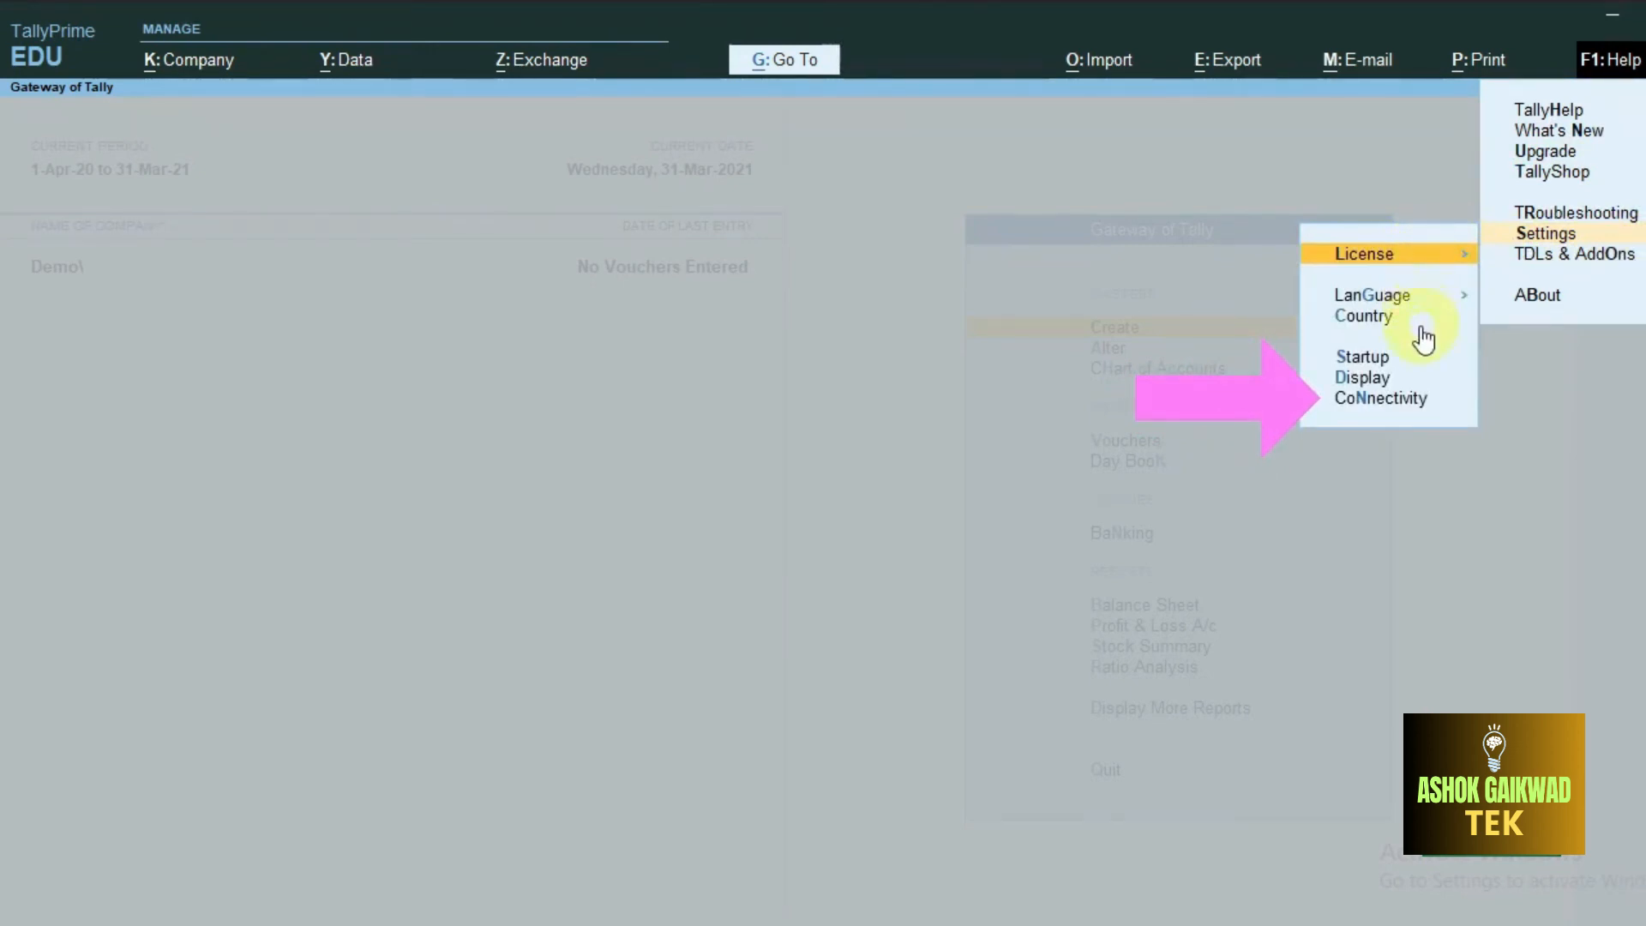
{"action": "mouse_move", "coordinate": [1385, 377]}
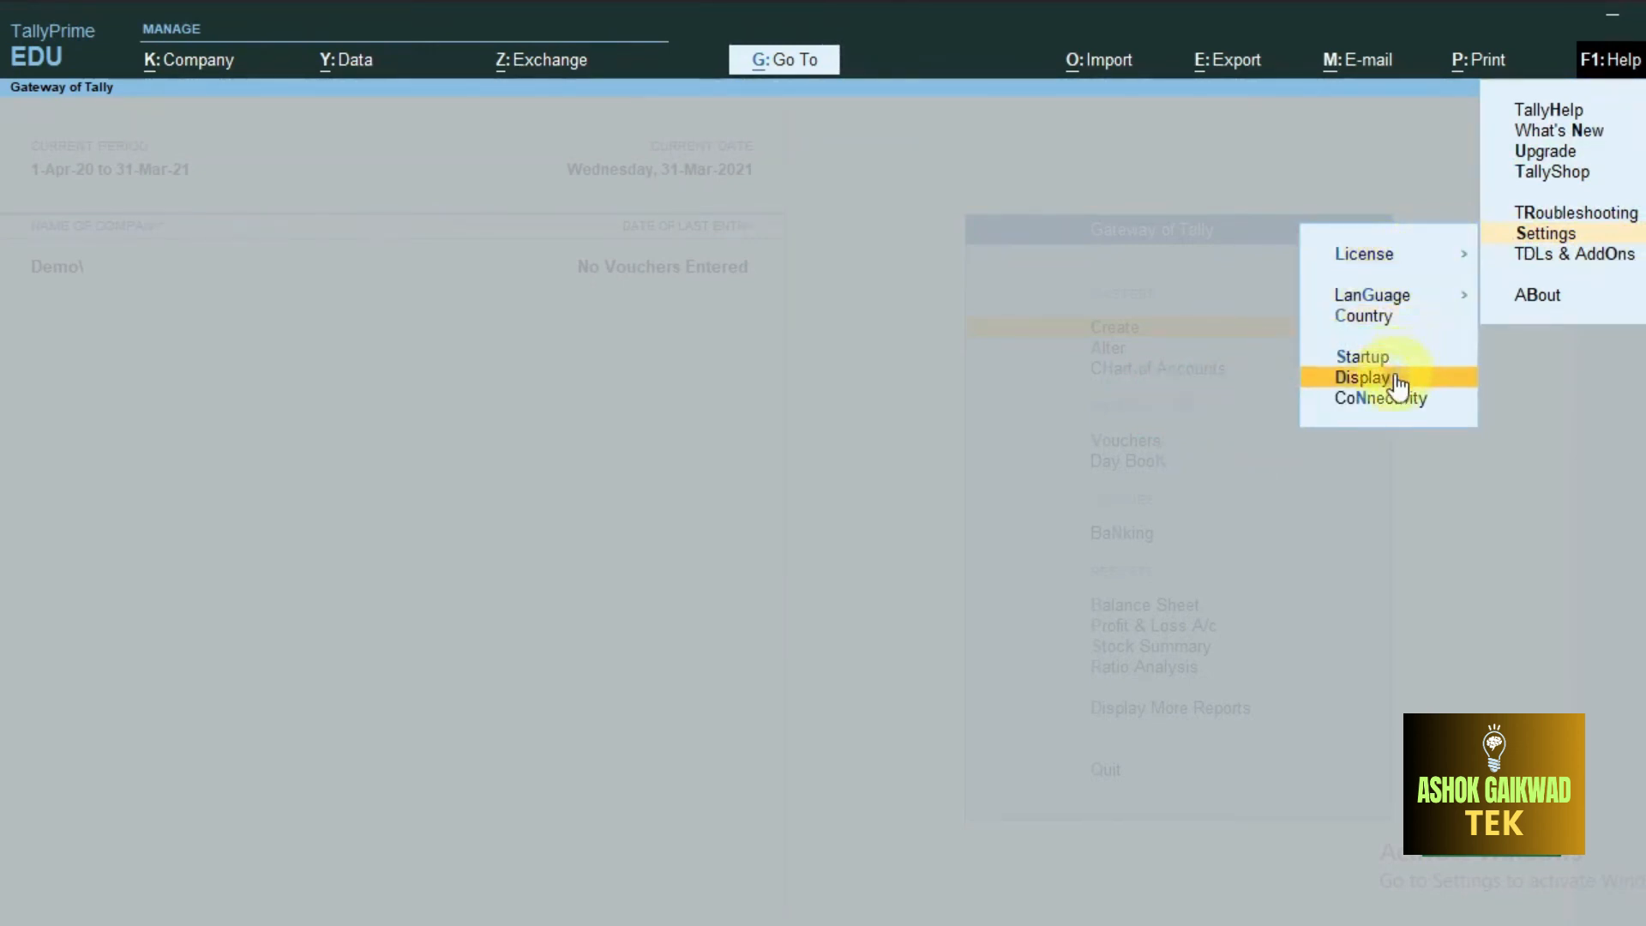
{"action": "mouse_move", "coordinate": [1380, 398]}
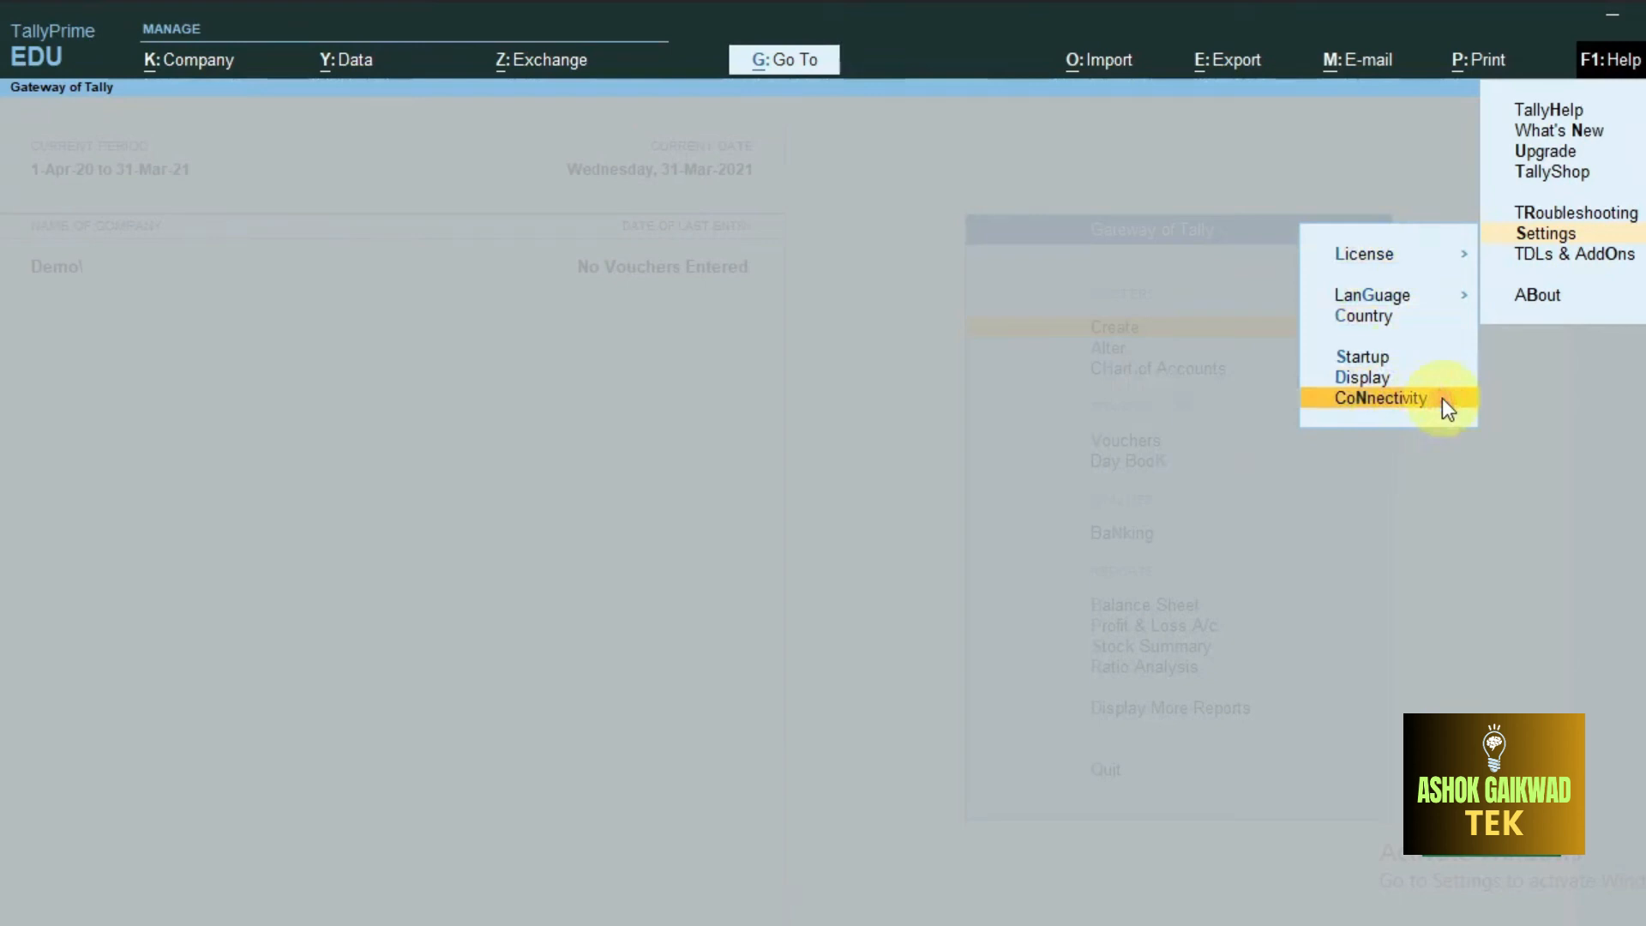
In Connectivity's Client/Server configuration, keep TallyPrime acting as Both with ODBC enabled on port 9005.
{"action": "left_click", "coordinate": [1379, 397]}
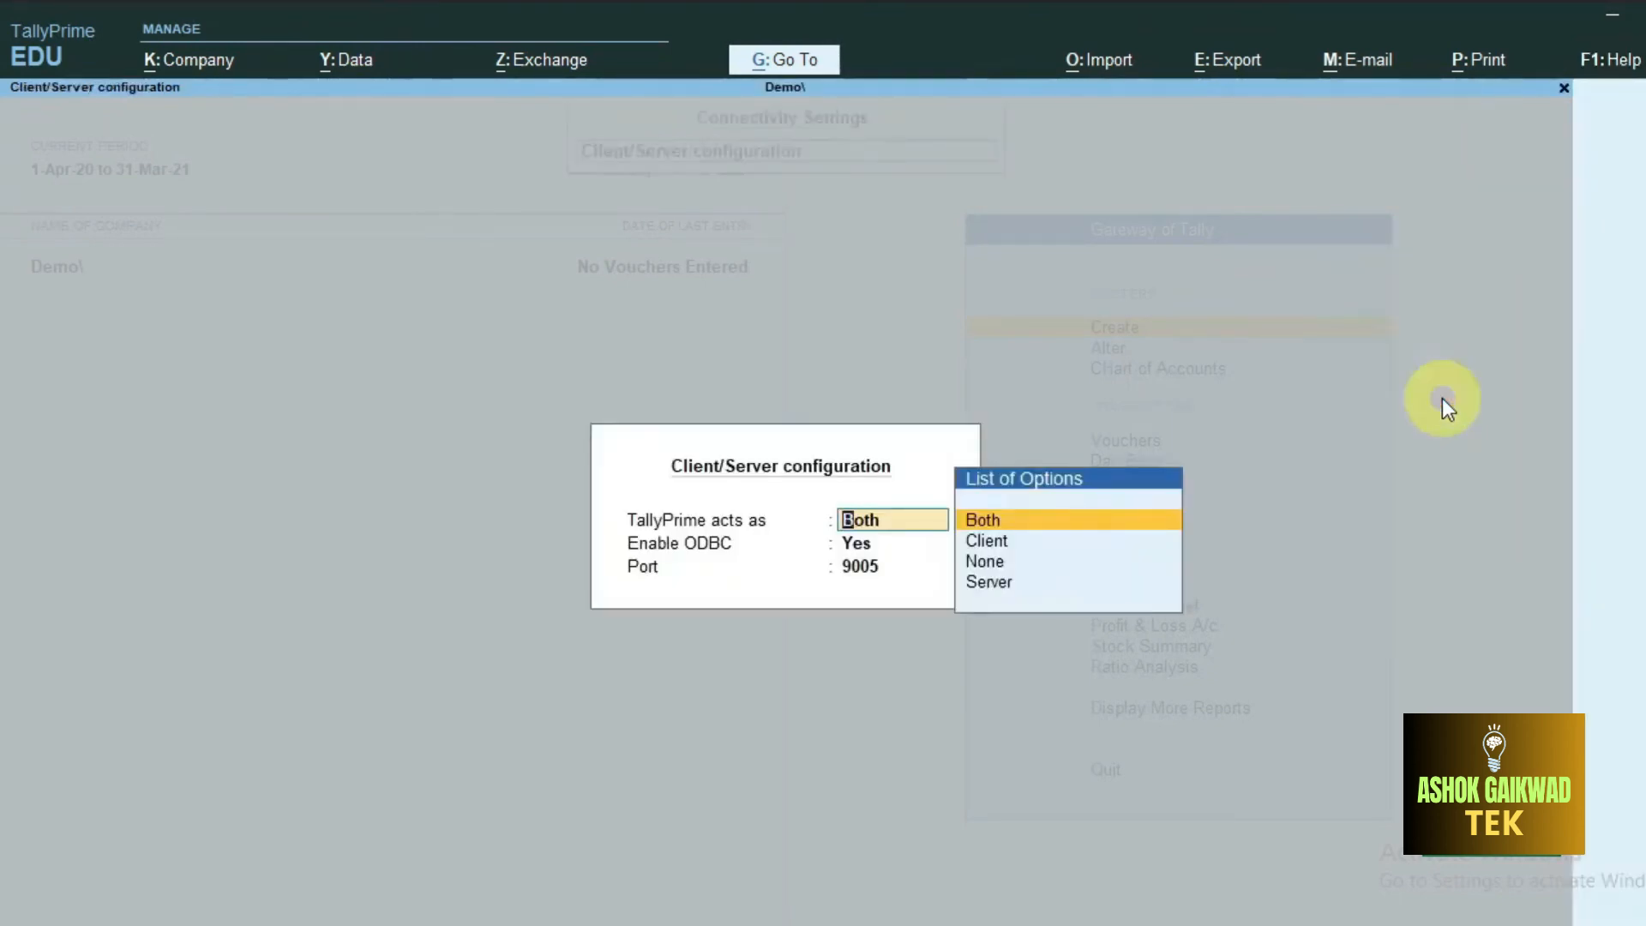
{"action": "mouse_move", "coordinate": [1123, 484]}
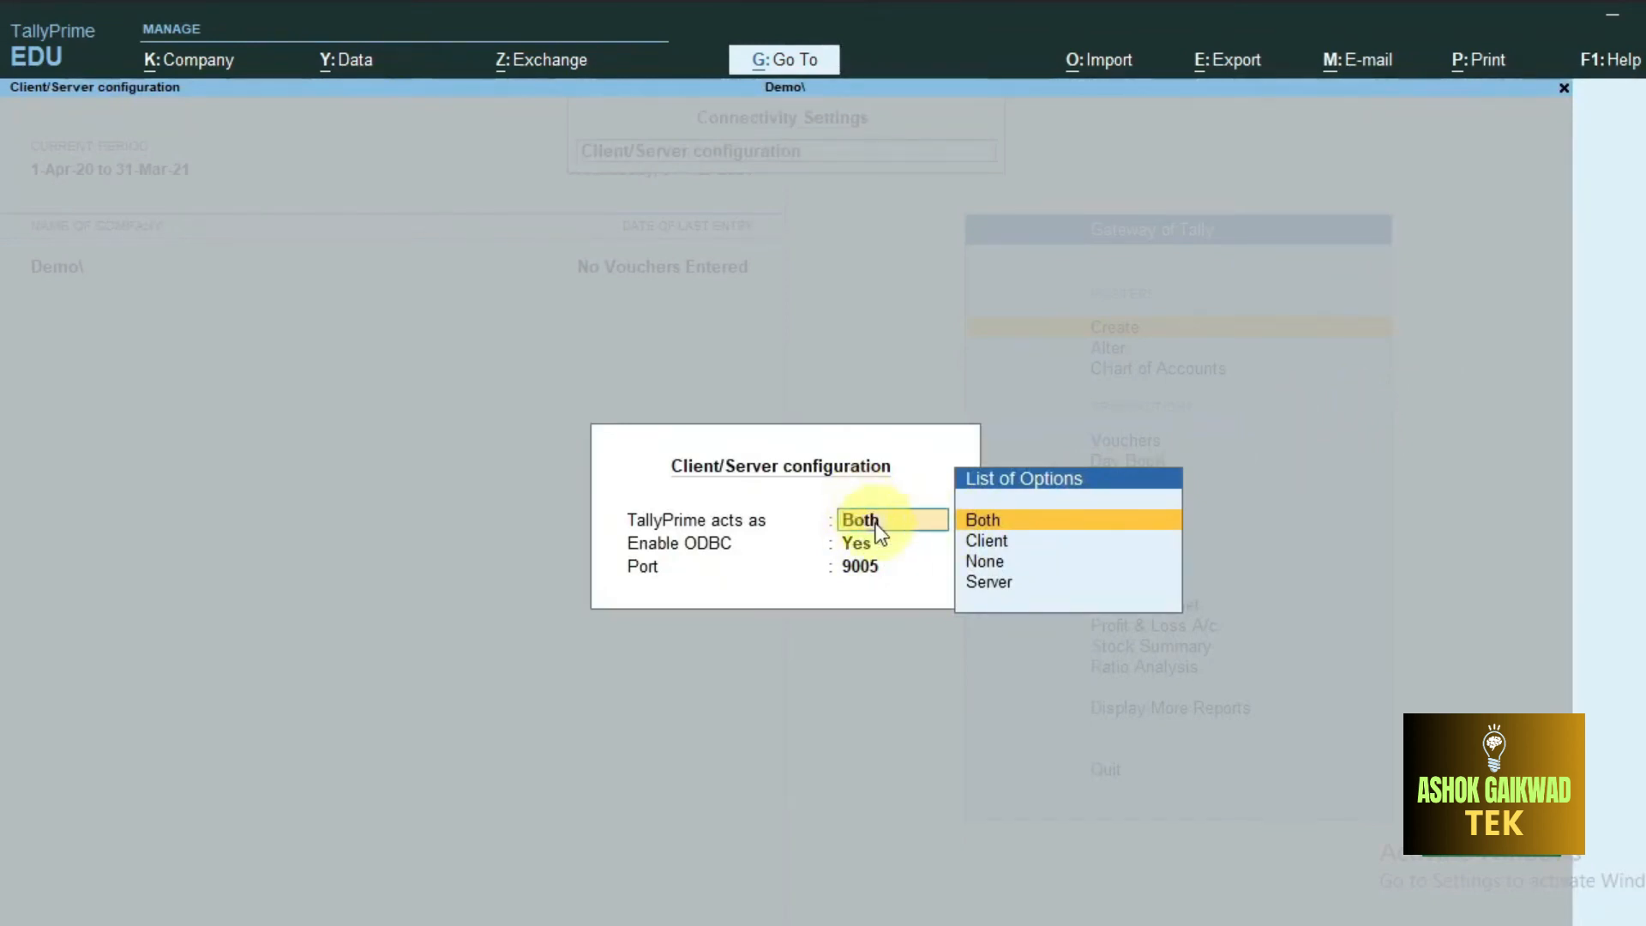
{"action": "left_click", "coordinate": [981, 520]}
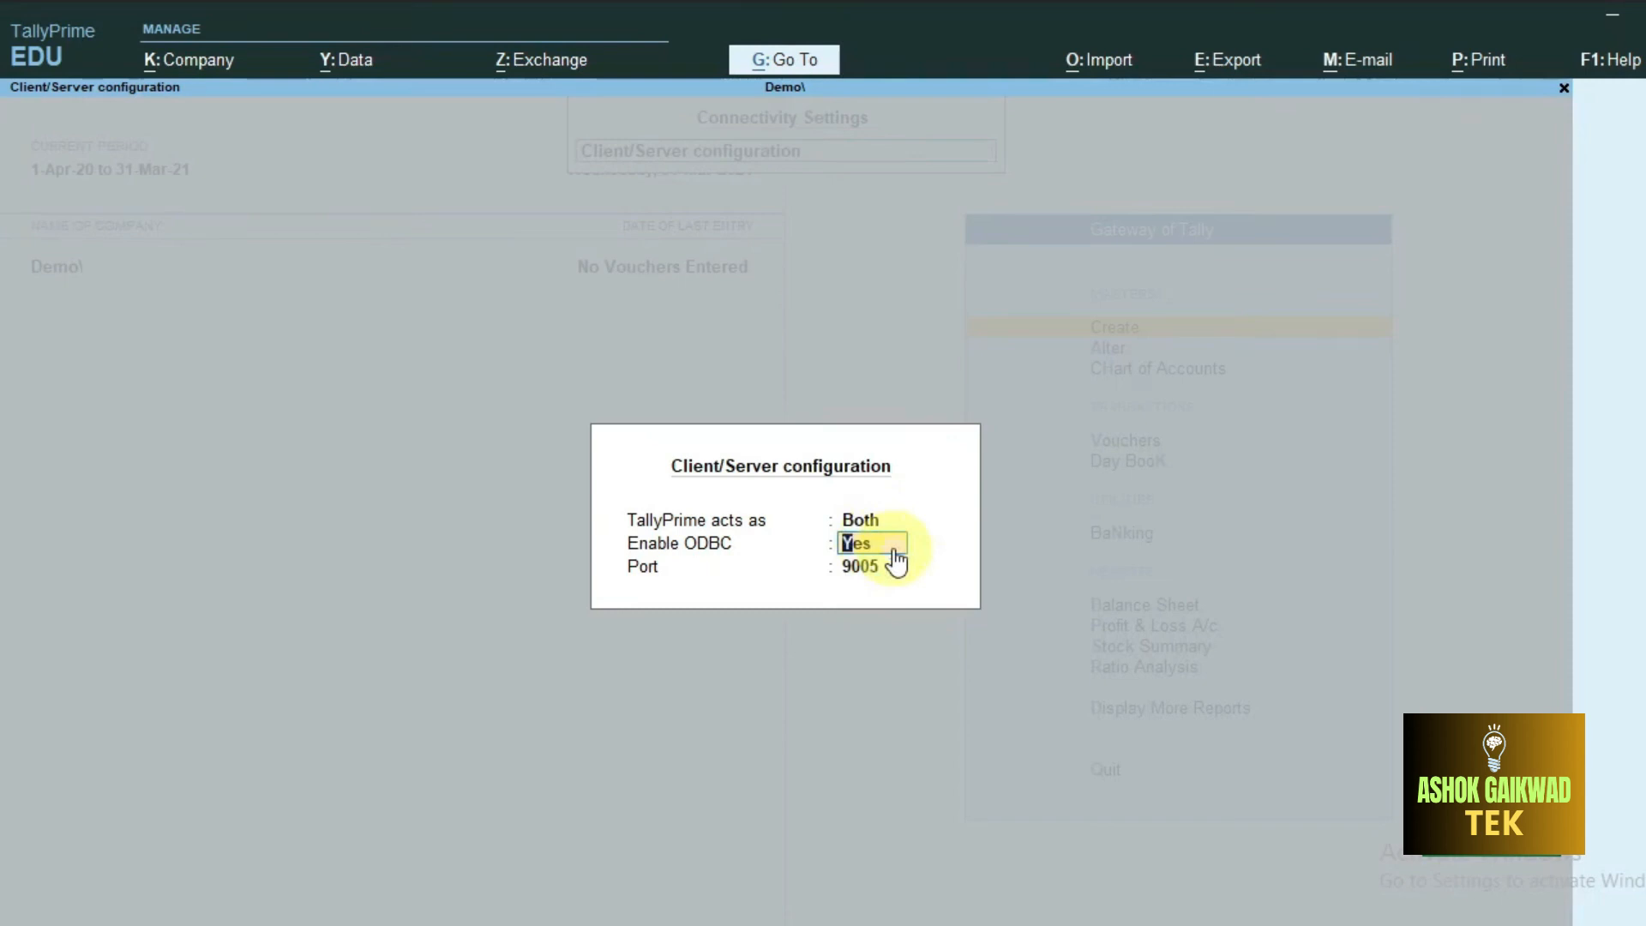
{"action": "left_click", "coordinate": [858, 565]}
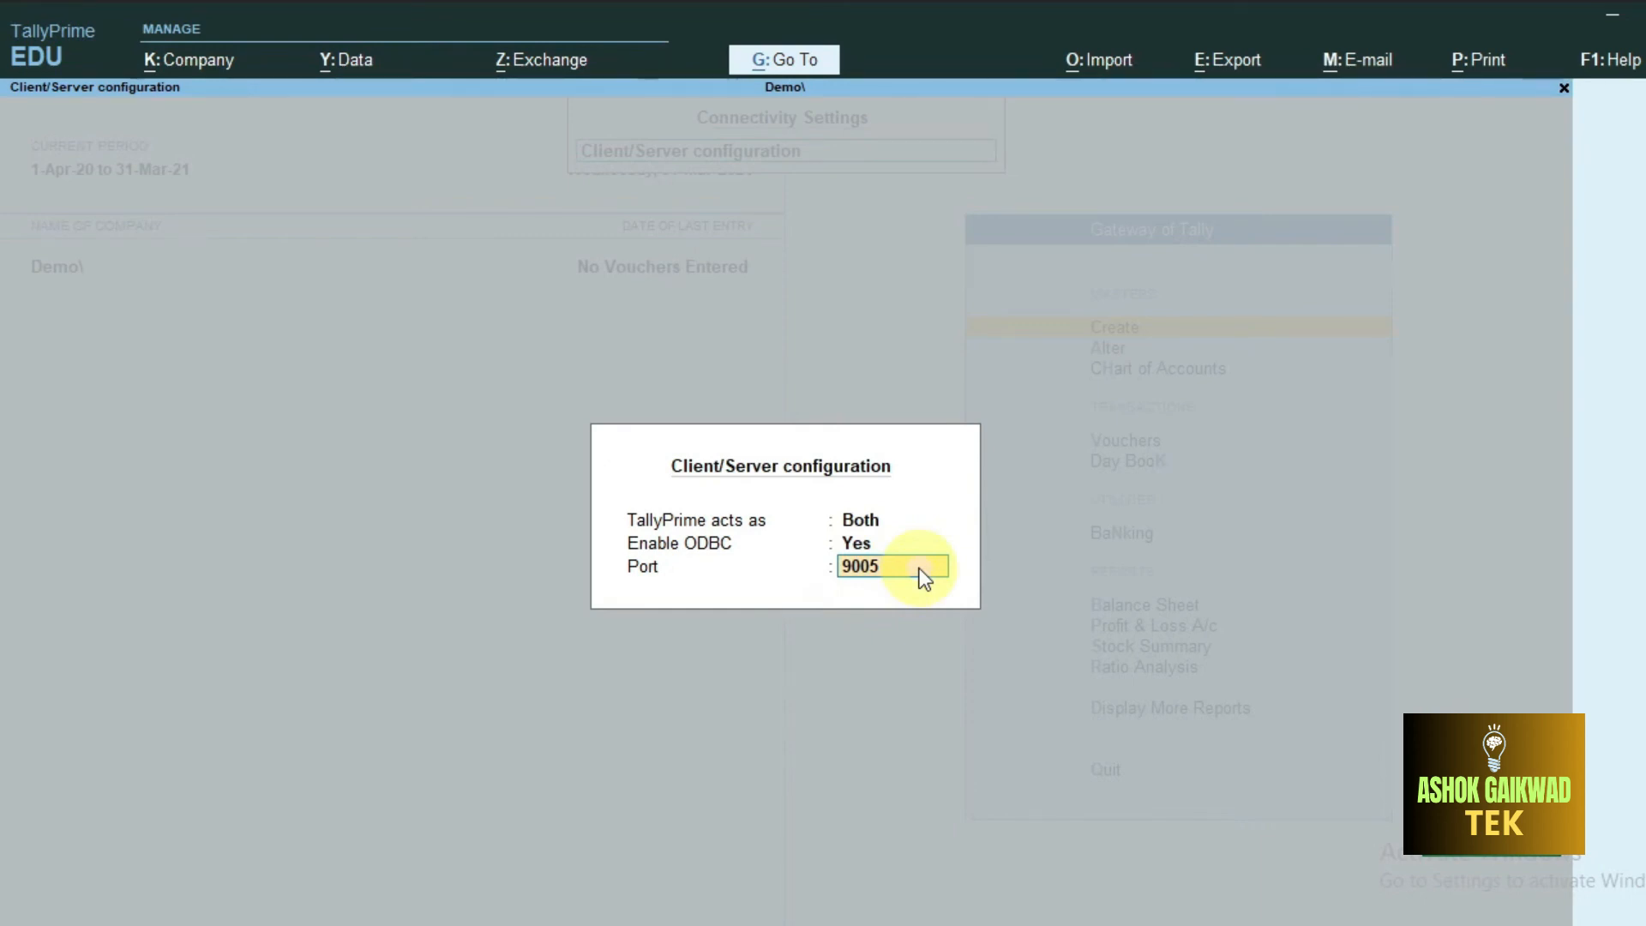
Accept the configuration and restart TallyPrime to apply the changes.
{"action": "key", "text": "enter"}
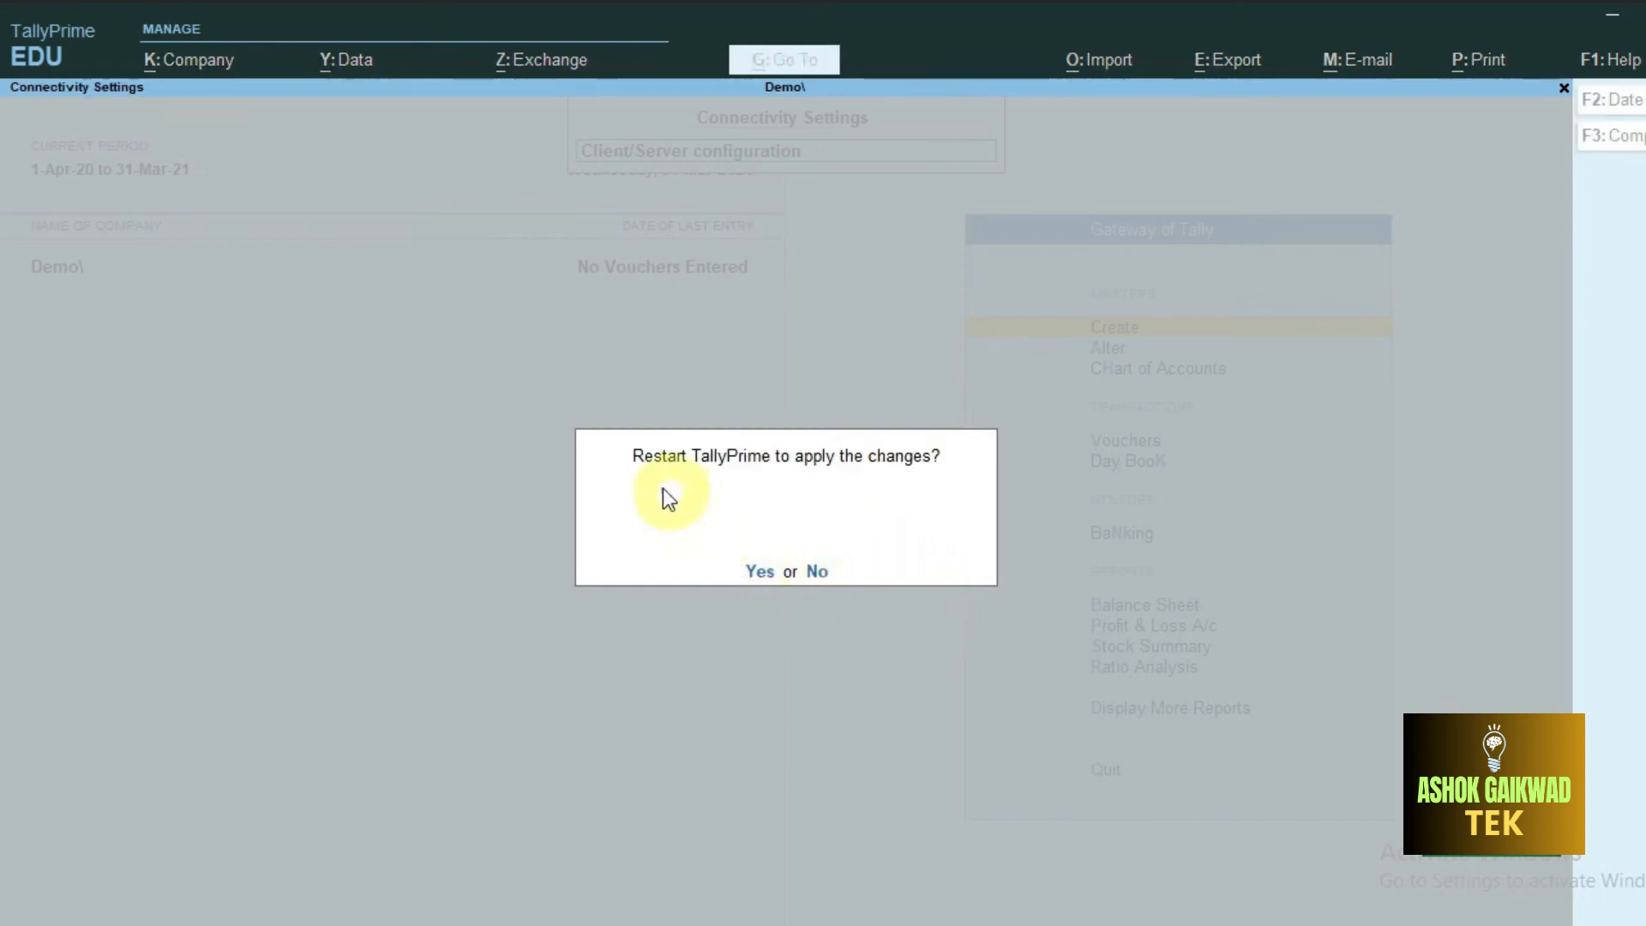
{"action": "mouse_move", "coordinate": [886, 533]}
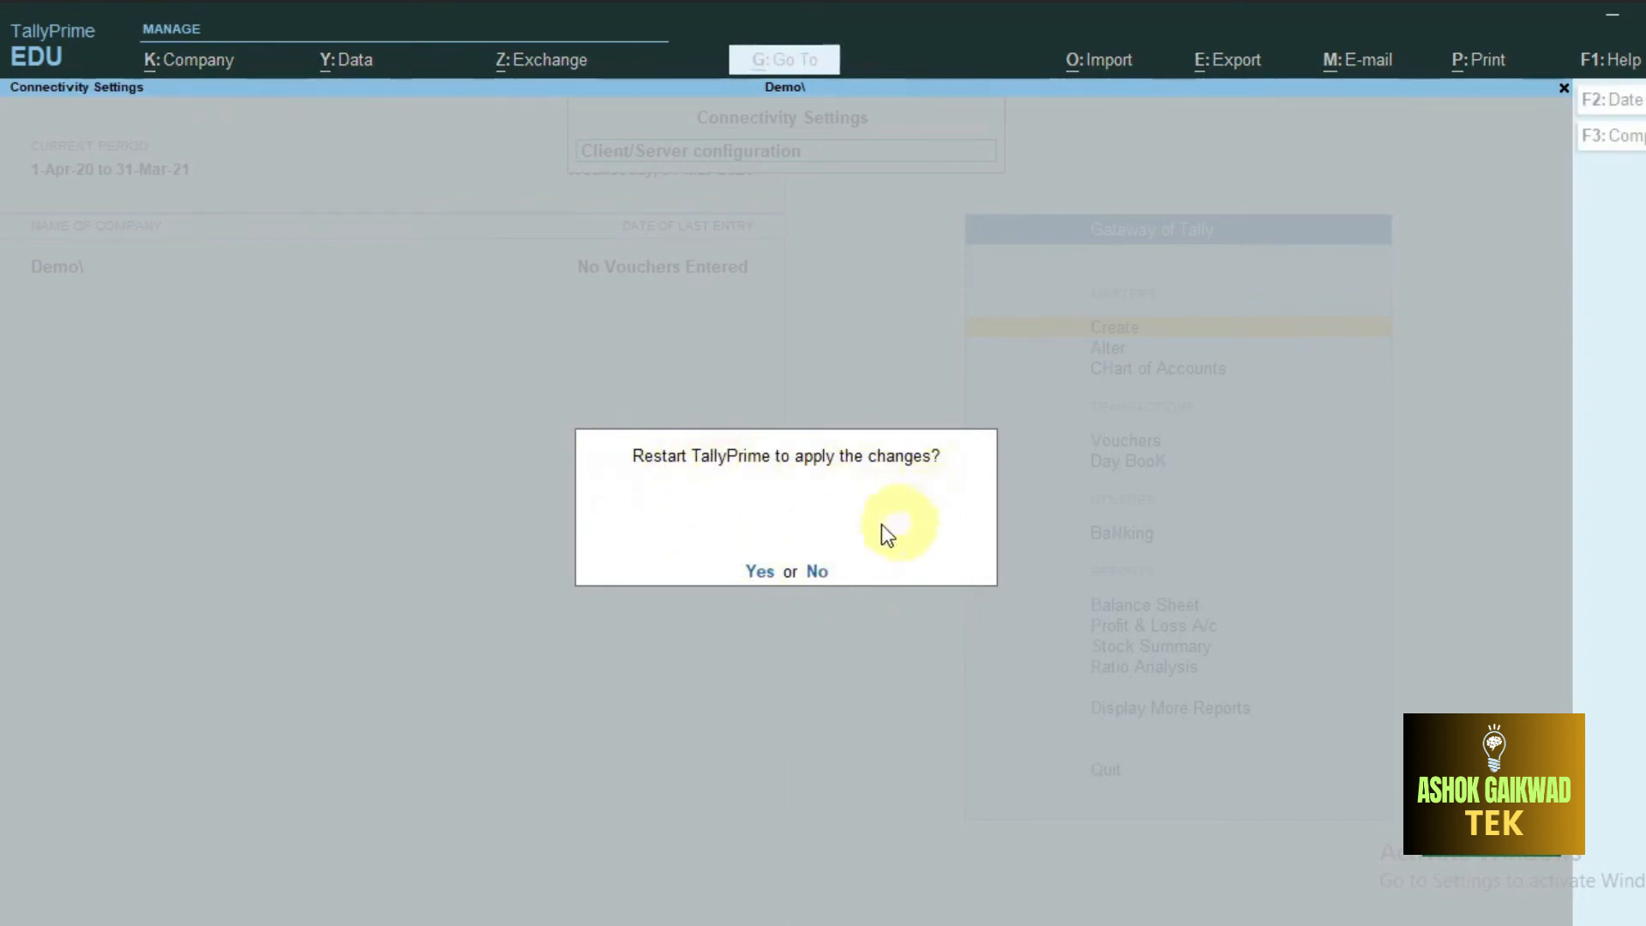
{"action": "mouse_move", "coordinate": [759, 571]}
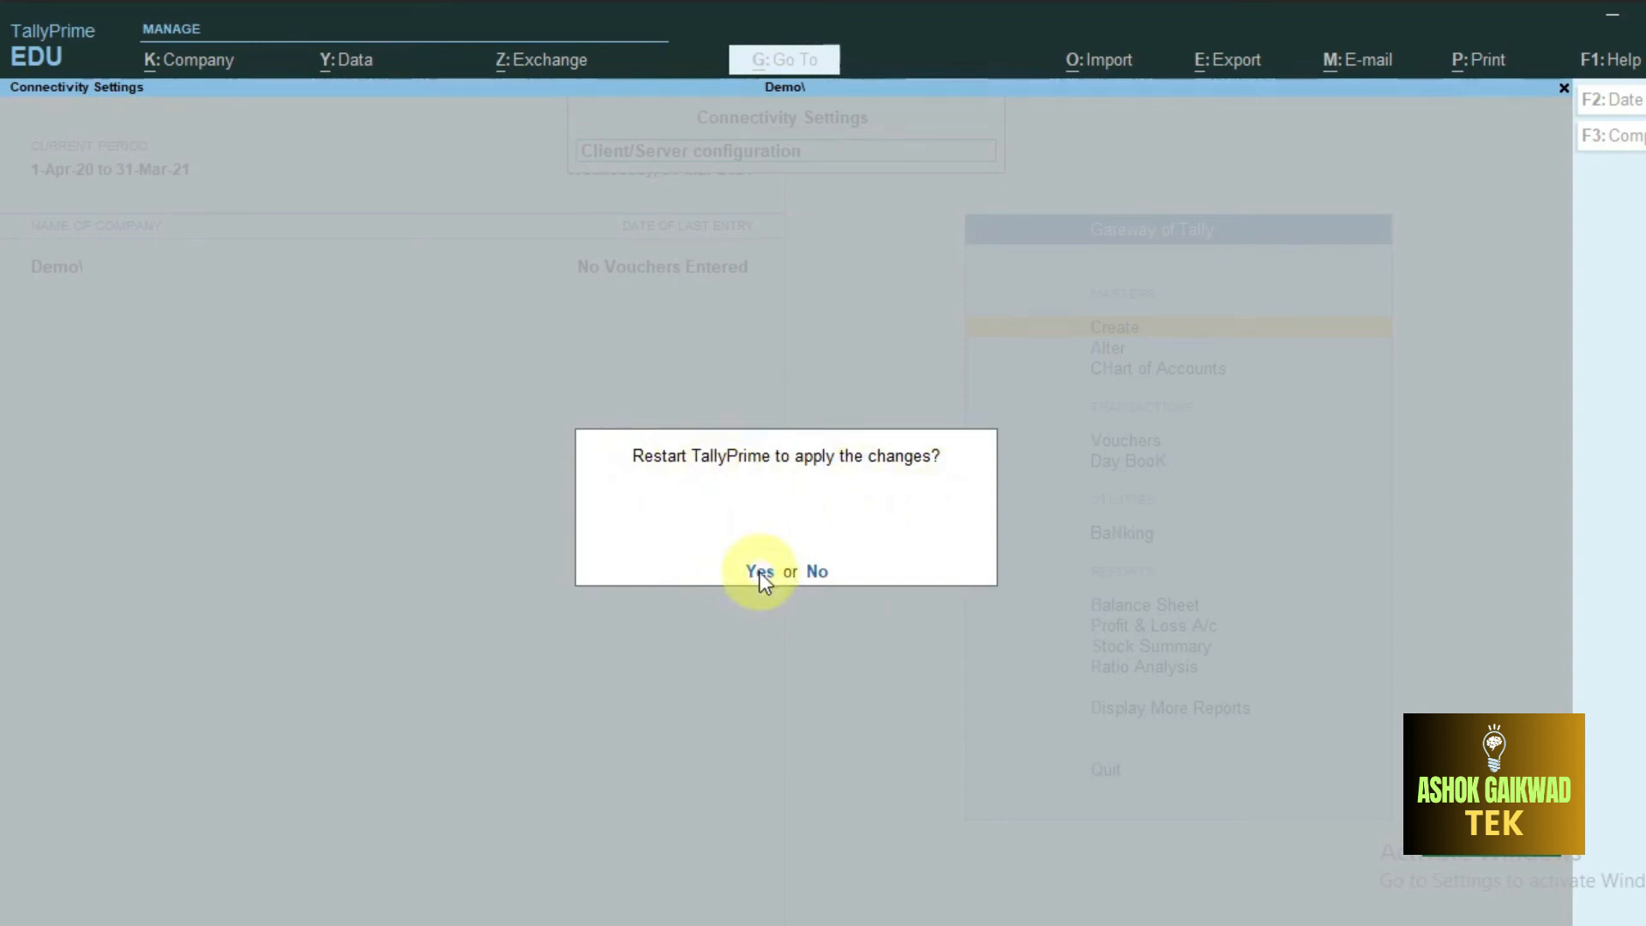
{"action": "left_click", "coordinate": [758, 571]}
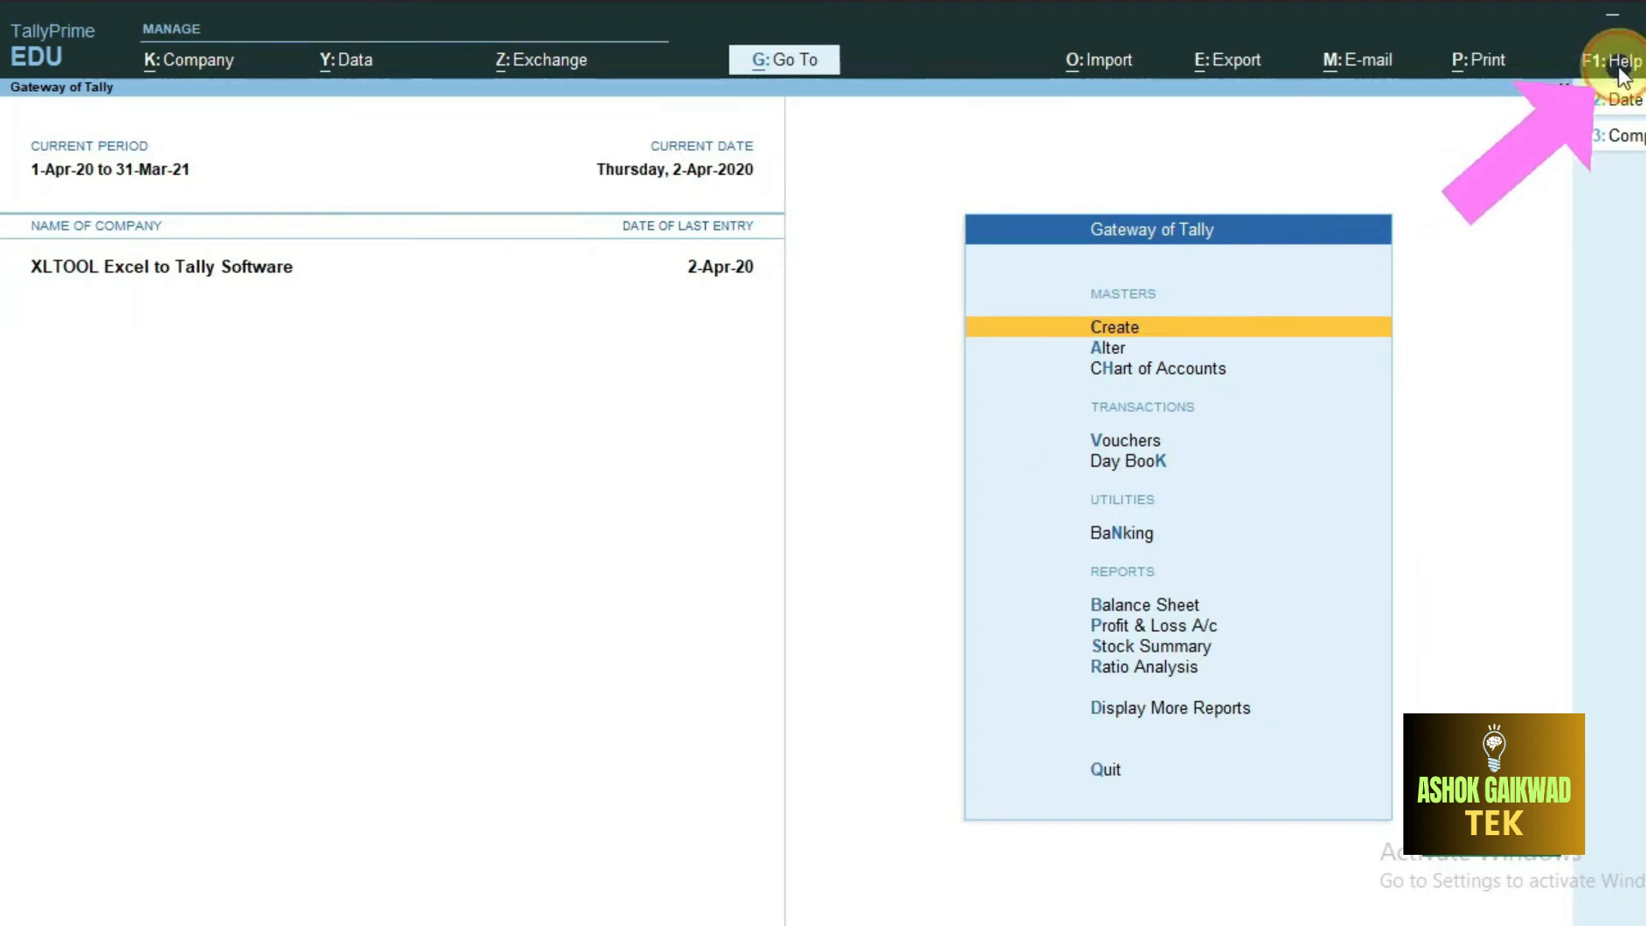
Show the About screen from F1 Help to confirm Client/Server with ODBC on port 9005.
{"action": "left_click", "coordinate": [1610, 60]}
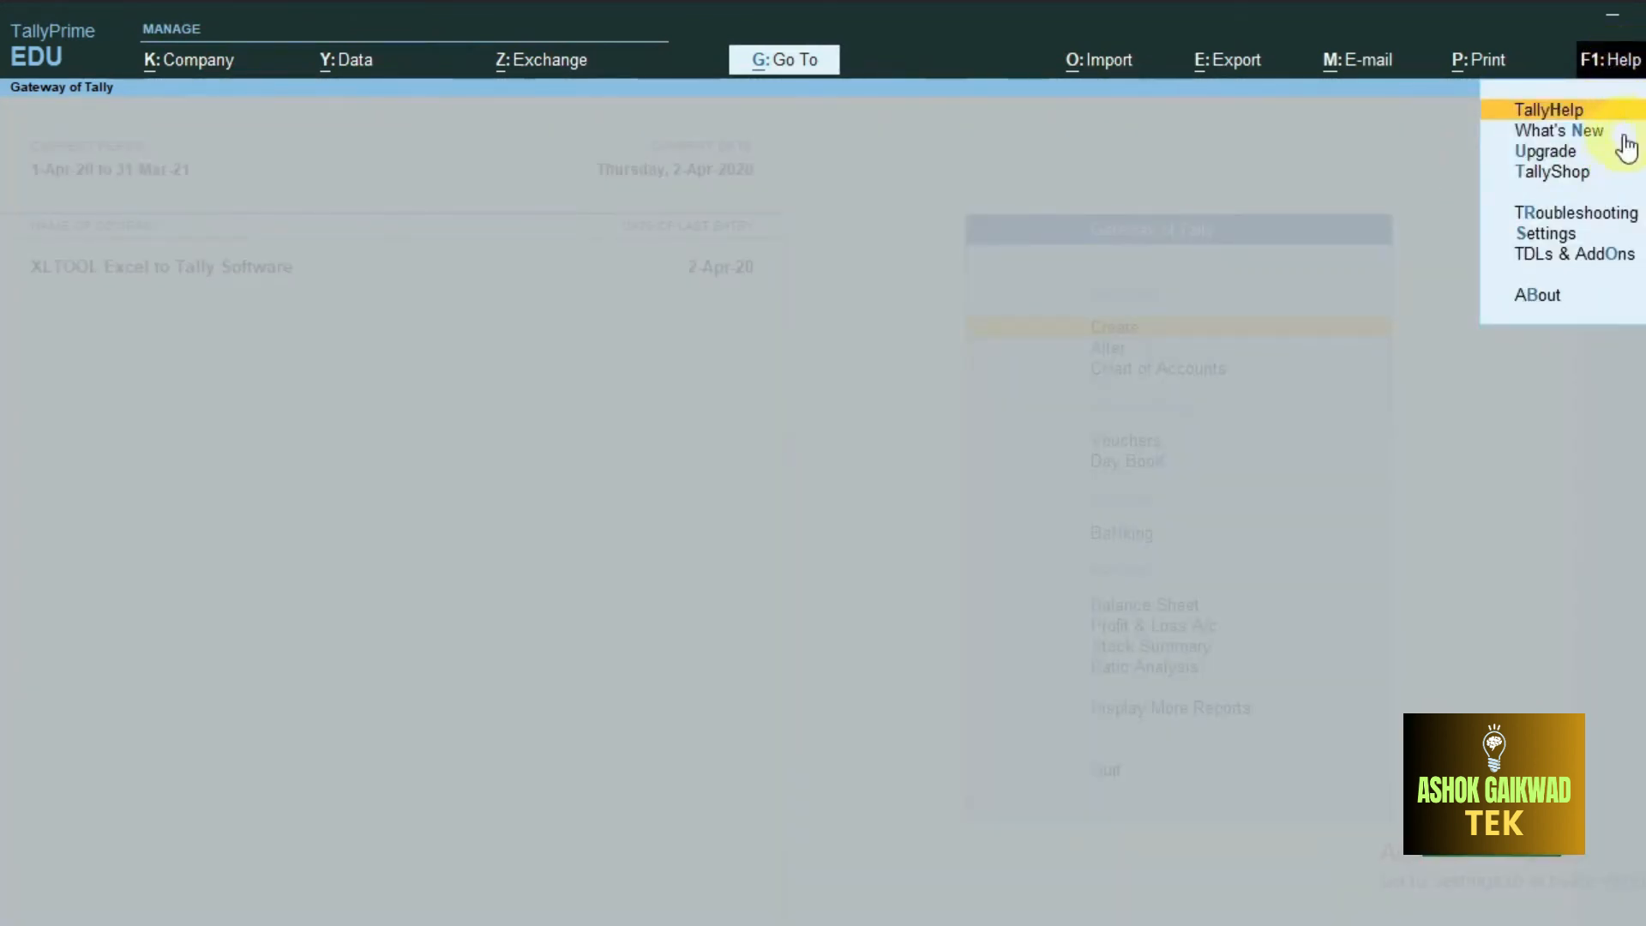
{"action": "mouse_move", "coordinate": [1574, 212]}
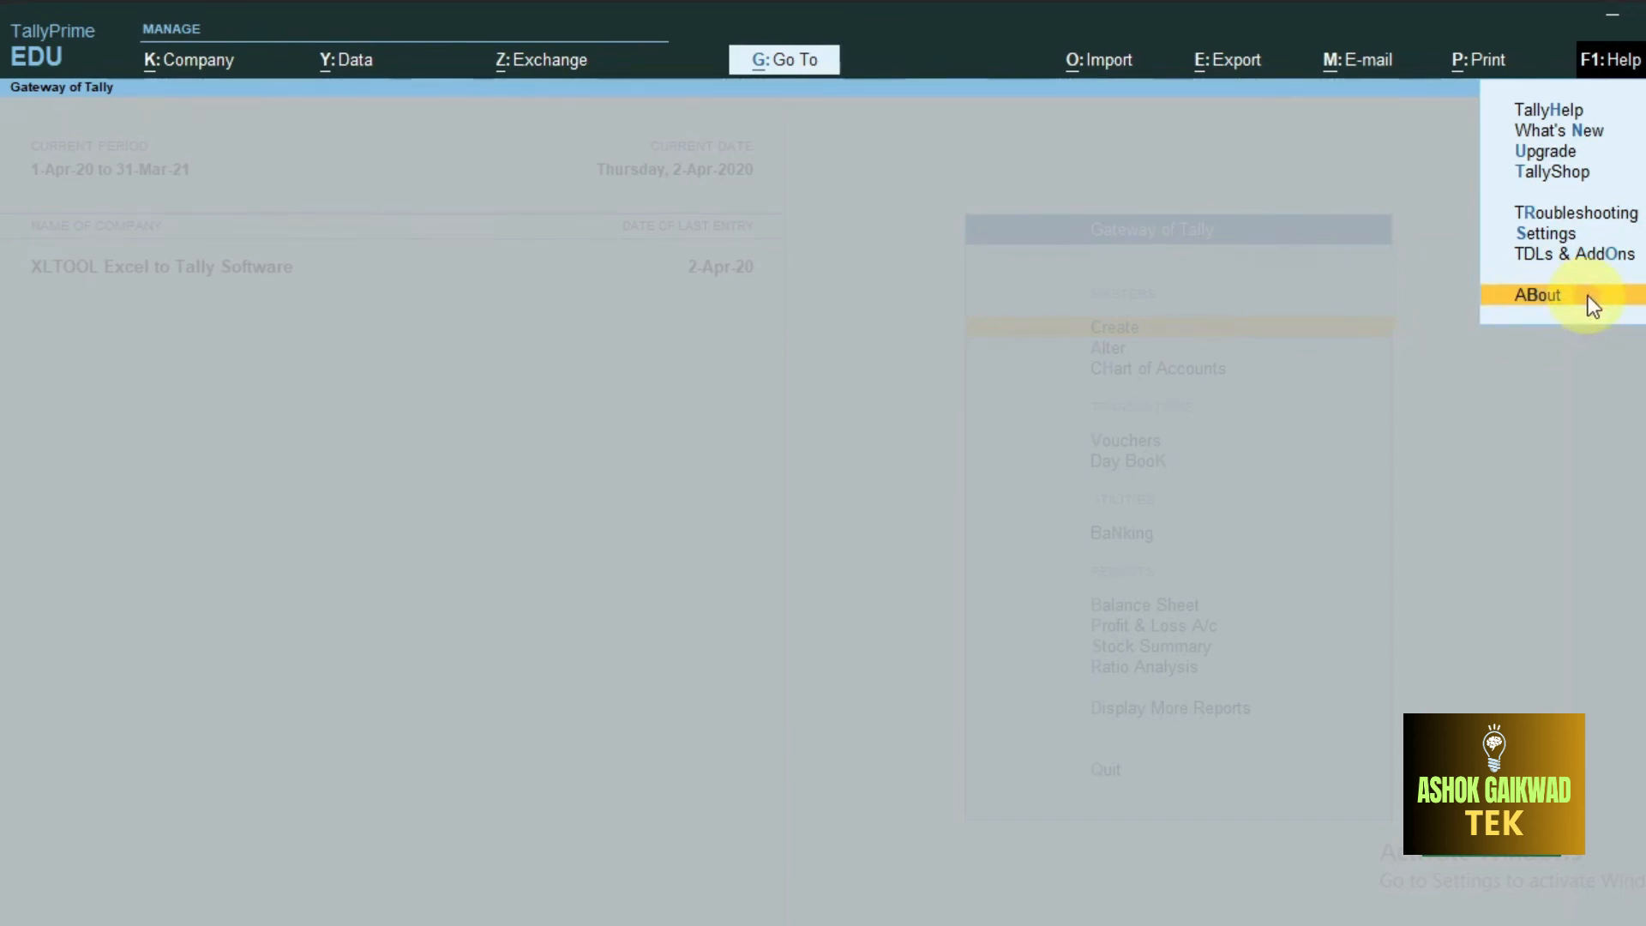
{"action": "left_click", "coordinate": [1536, 295]}
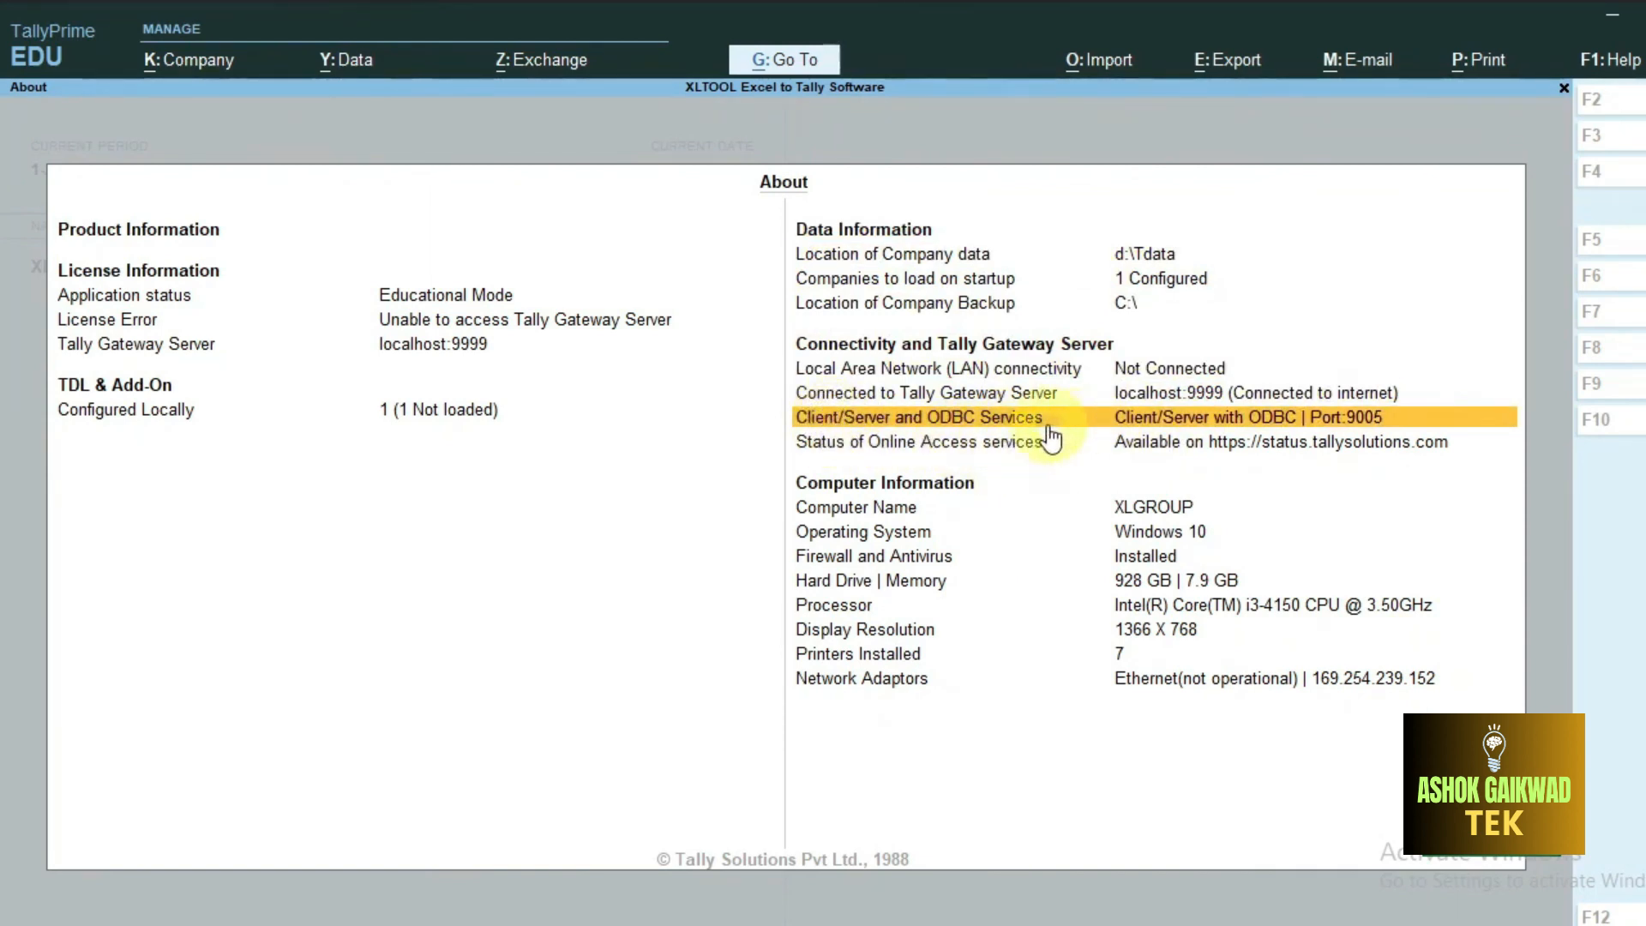
{"action": "mouse_move", "coordinate": [1260, 426]}
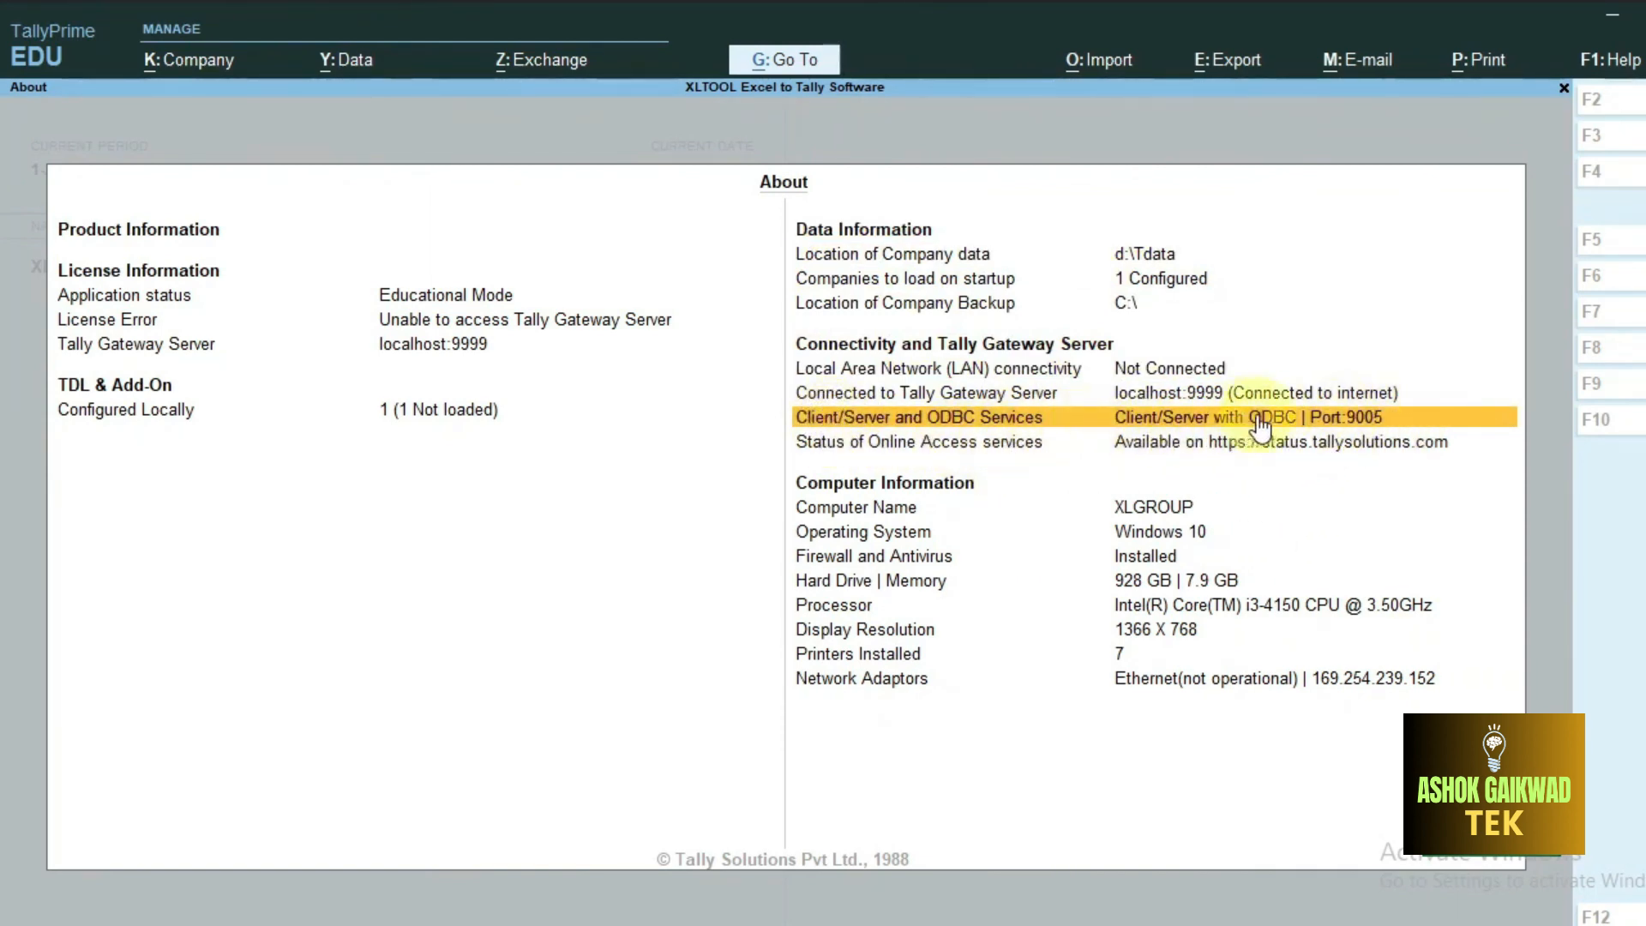
{"action": "mouse_move", "coordinate": [1445, 408]}
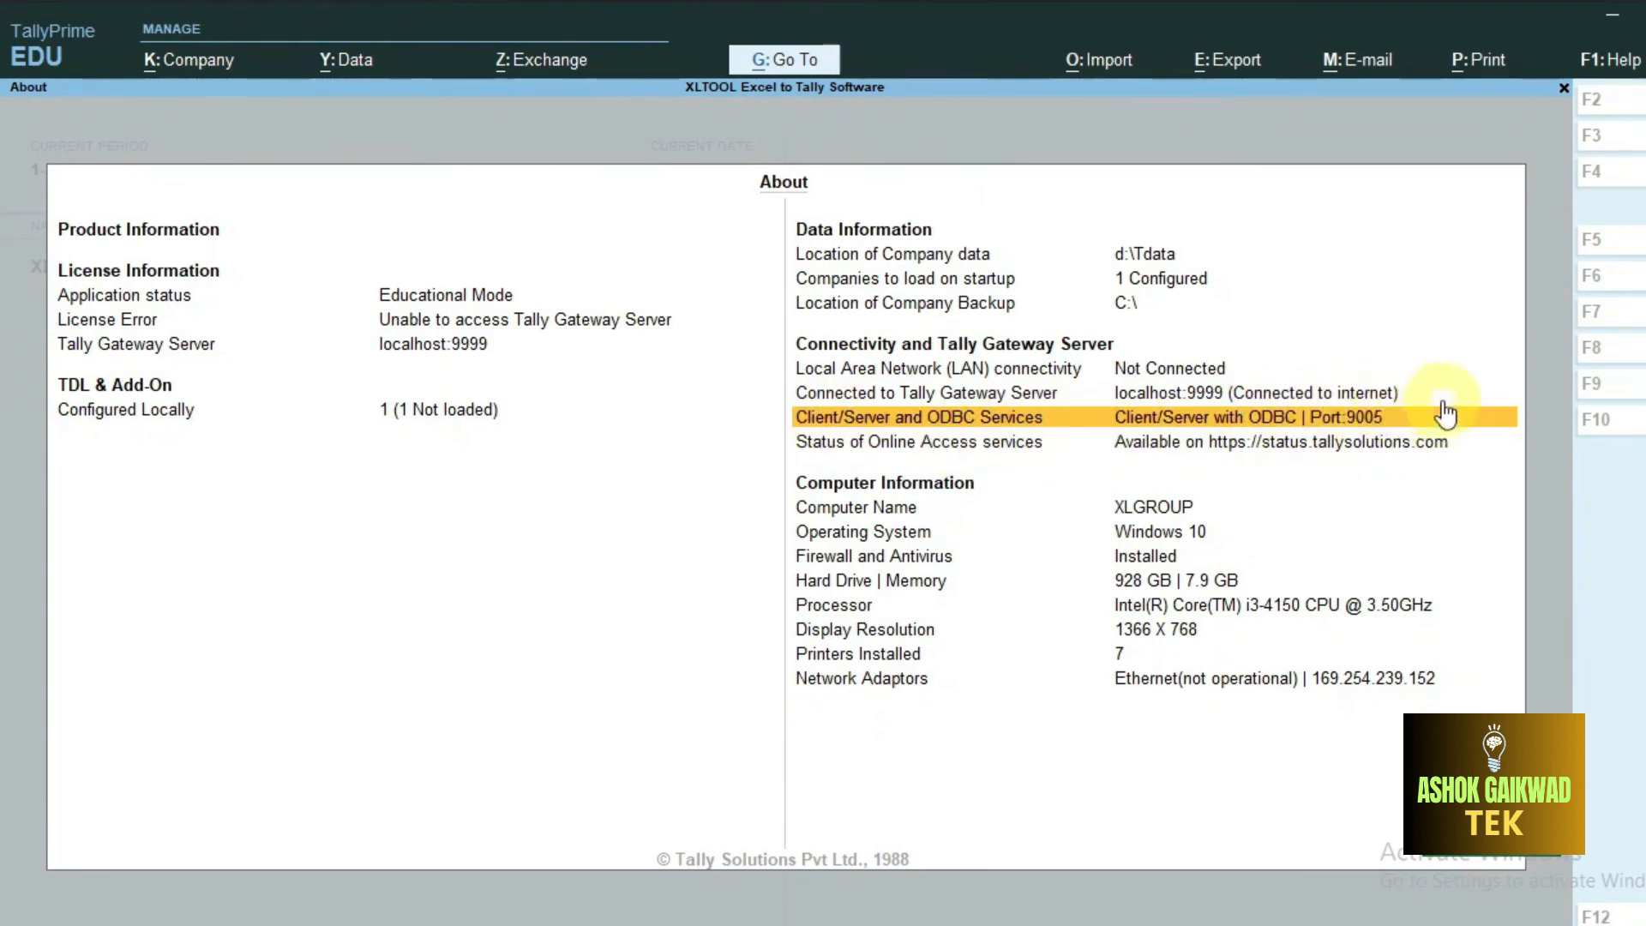